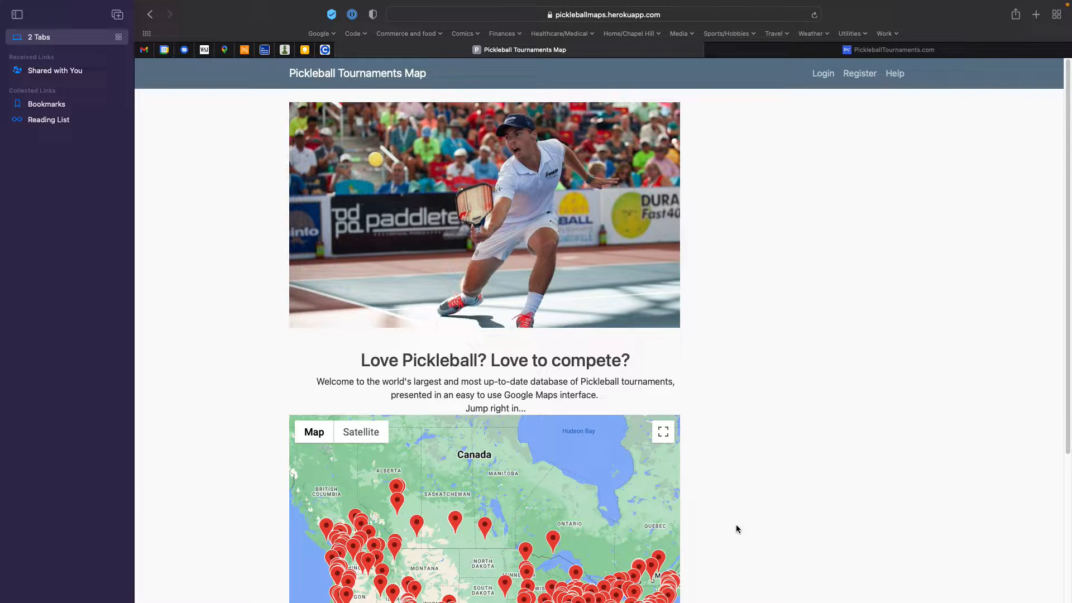
# Scroll down to the tournament map and pan it toward Denver, Colorado.
pyautogui.scroll(-3)
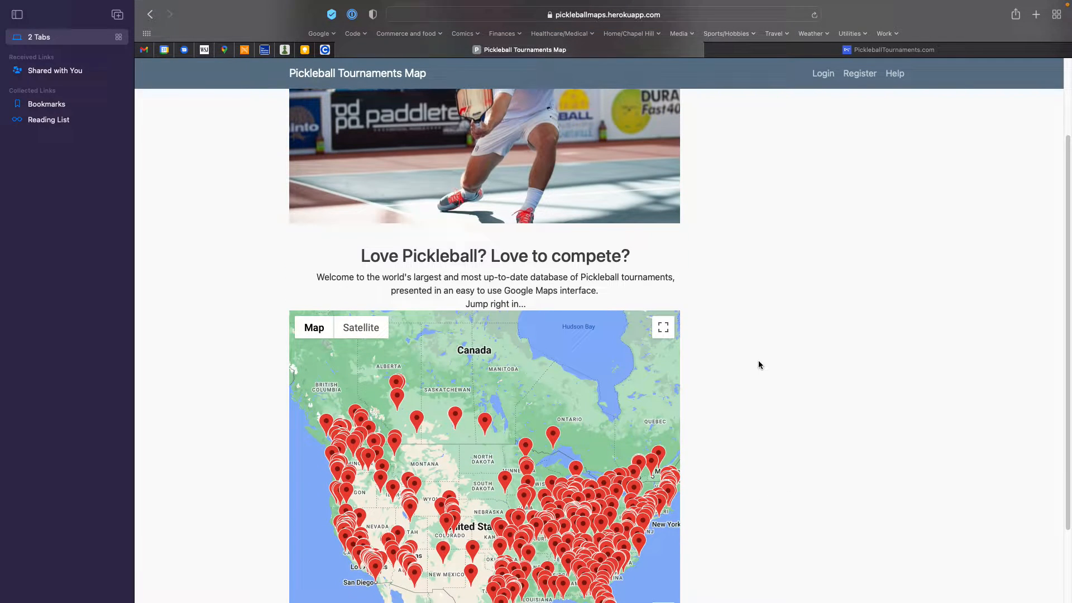
pyautogui.scroll(-3)
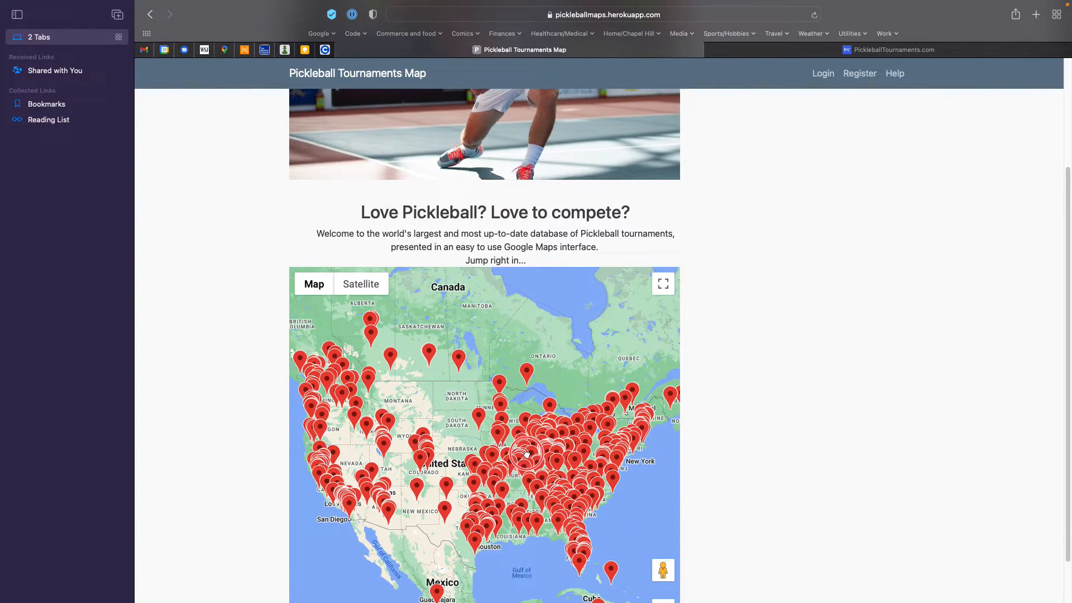
pyautogui.moveTo(527, 451); pyautogui.dragTo(438, 448)
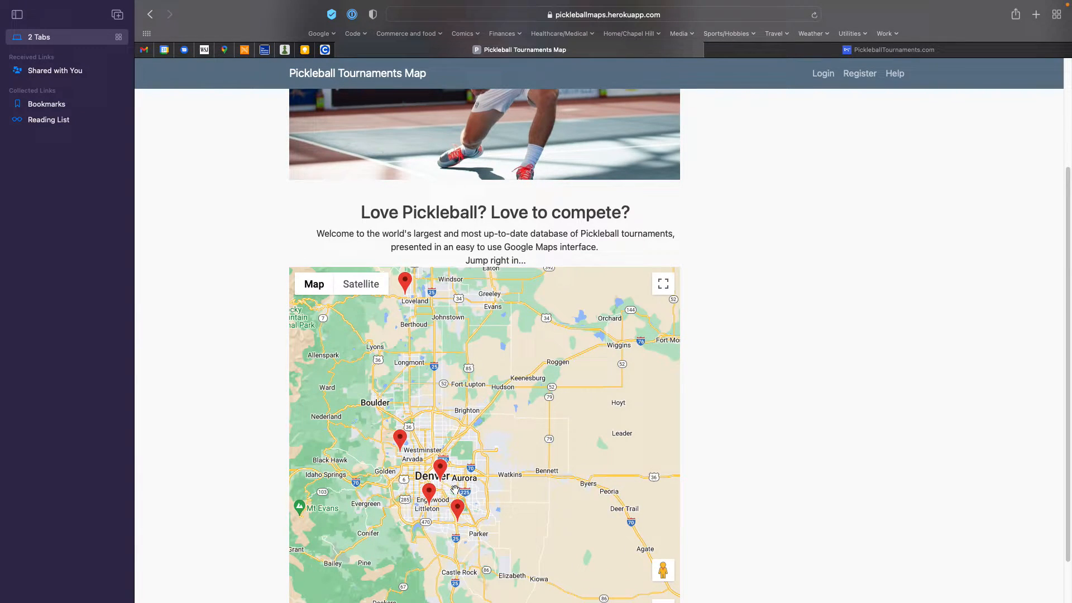
pyautogui.moveTo(481, 514)
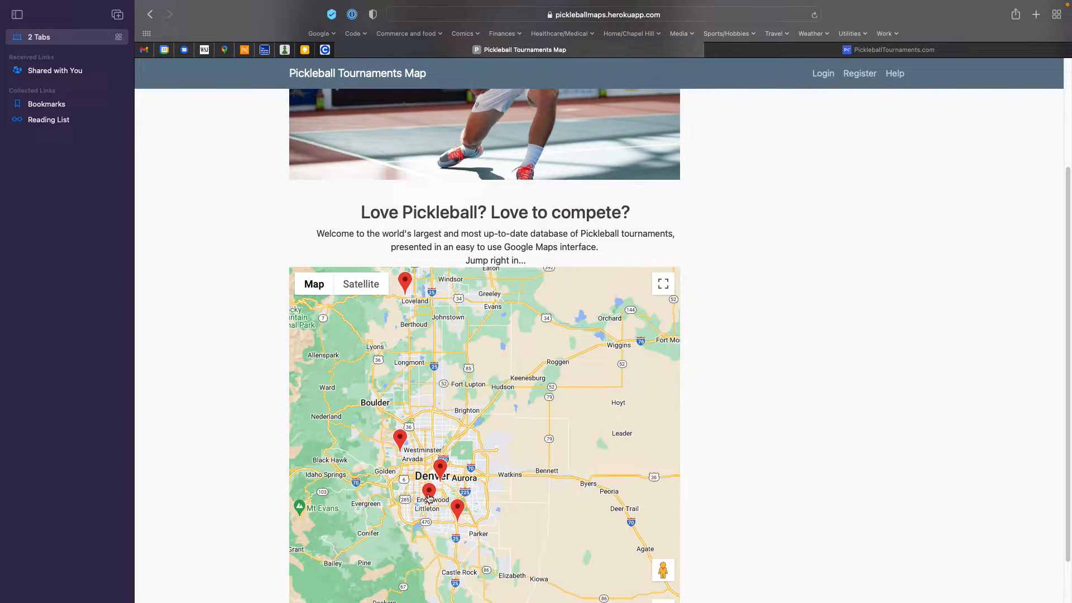
pyautogui.moveTo(459, 488)
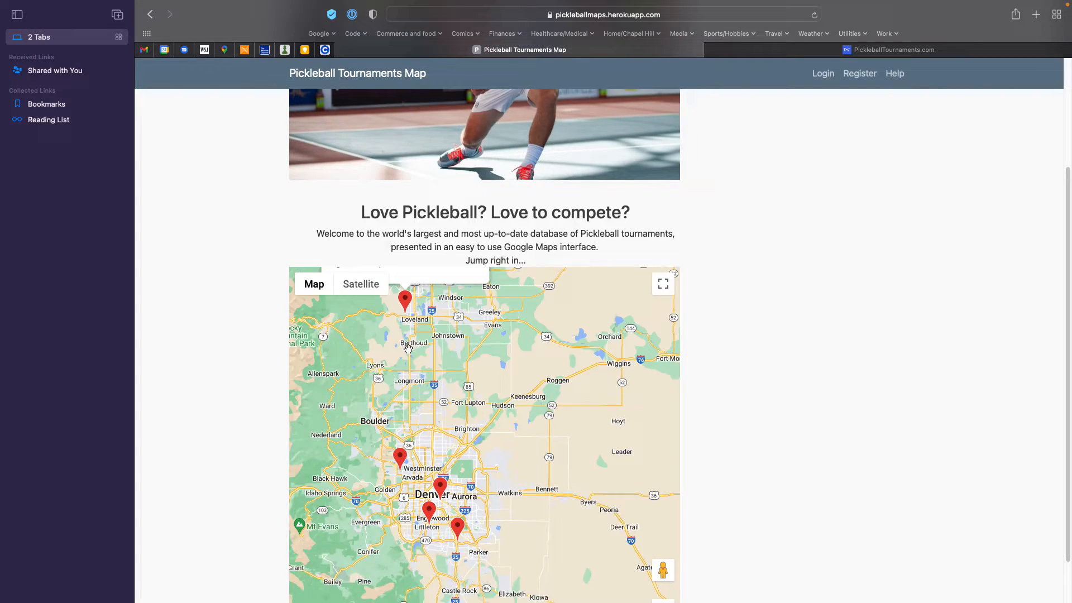
# Open the info window for the 7th Annual Northern Colorado Pickleball Classic near Loveland.
pyautogui.click(404, 299)
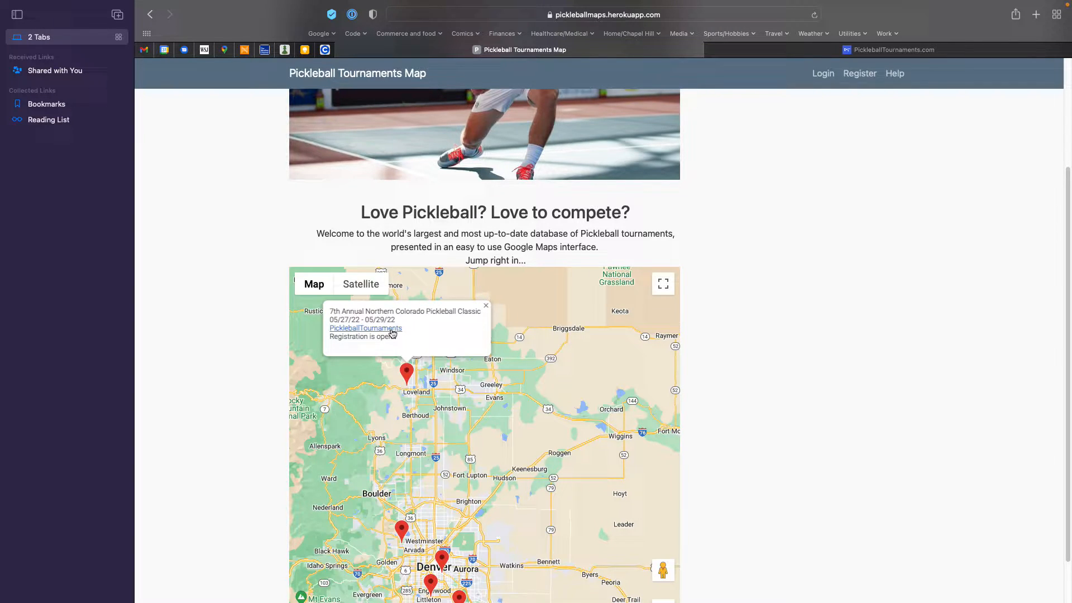
pyautogui.moveTo(355, 349)
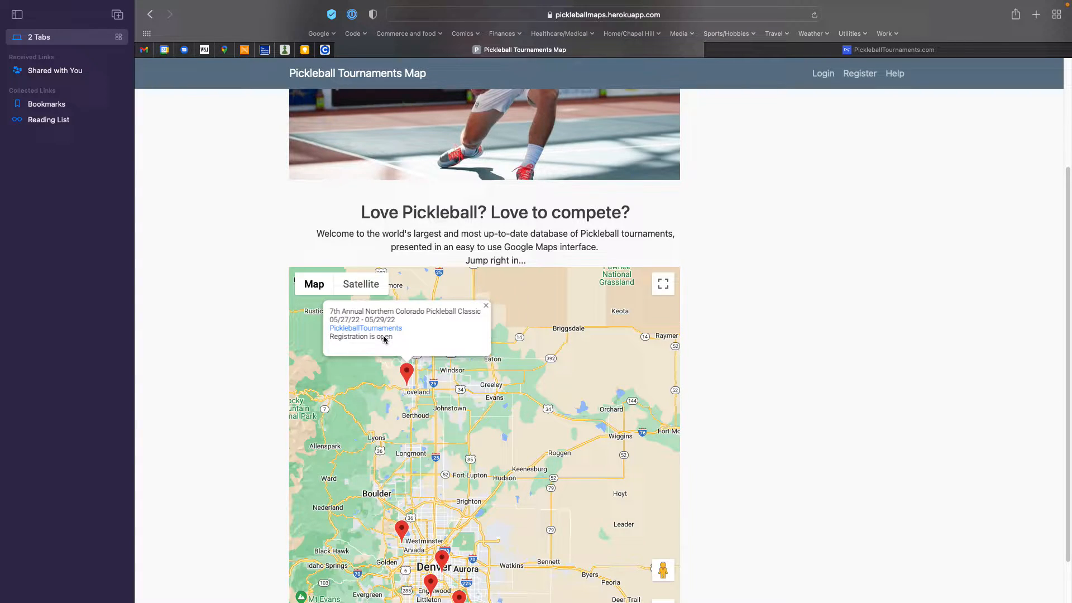
pyautogui.click(442, 560)
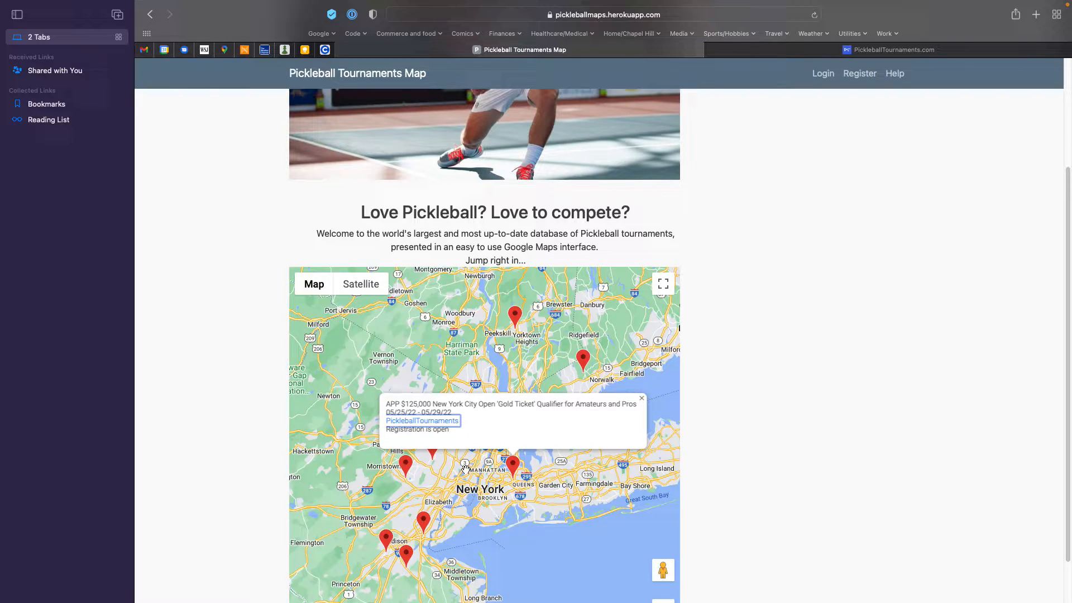
pyautogui.moveTo(520, 475)
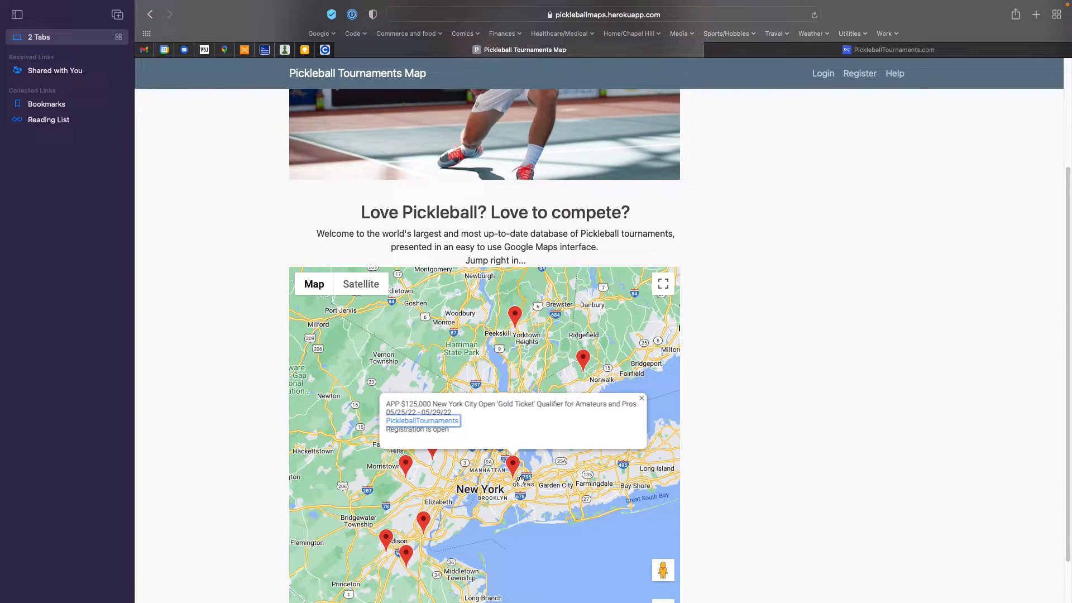
pyautogui.moveTo(373, 292)
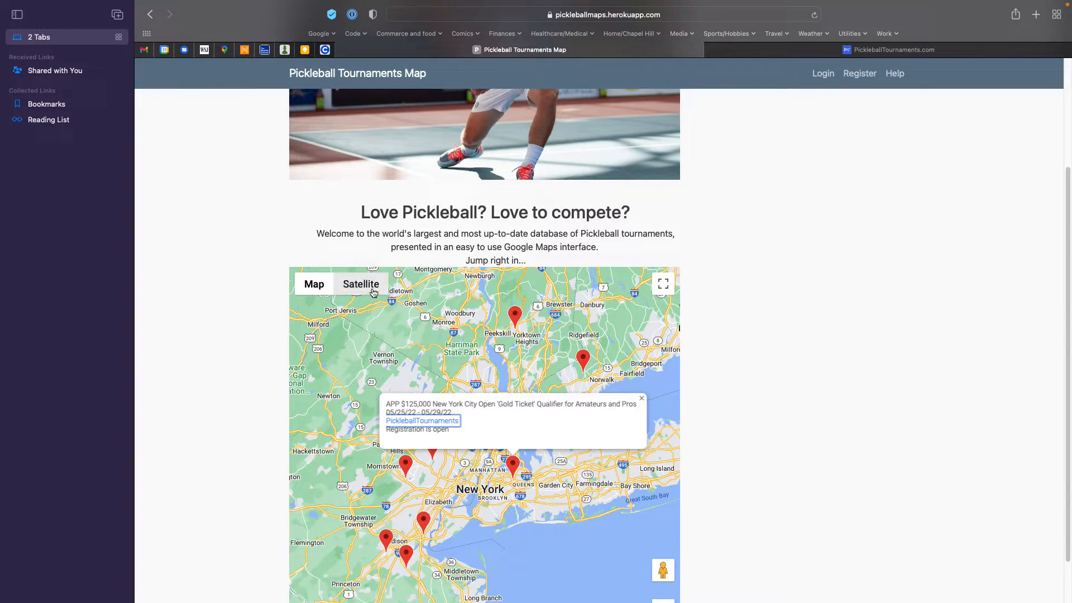
# View the tennis center in Satellite imagery, then switch back to the road Map view.
pyautogui.click(361, 283)
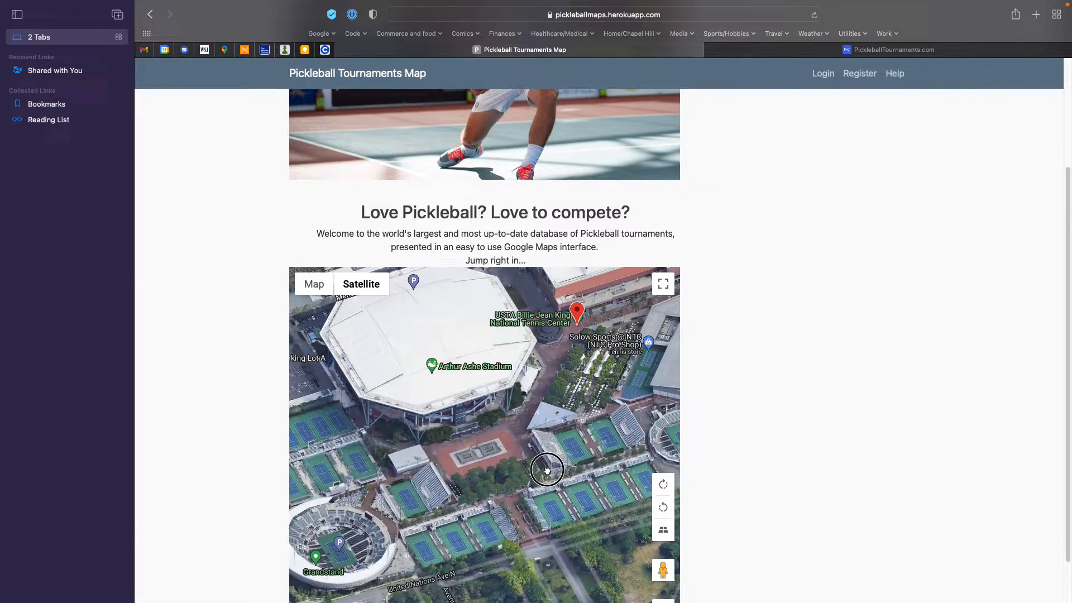
pyautogui.moveTo(547, 470); pyautogui.dragTo(475, 468)
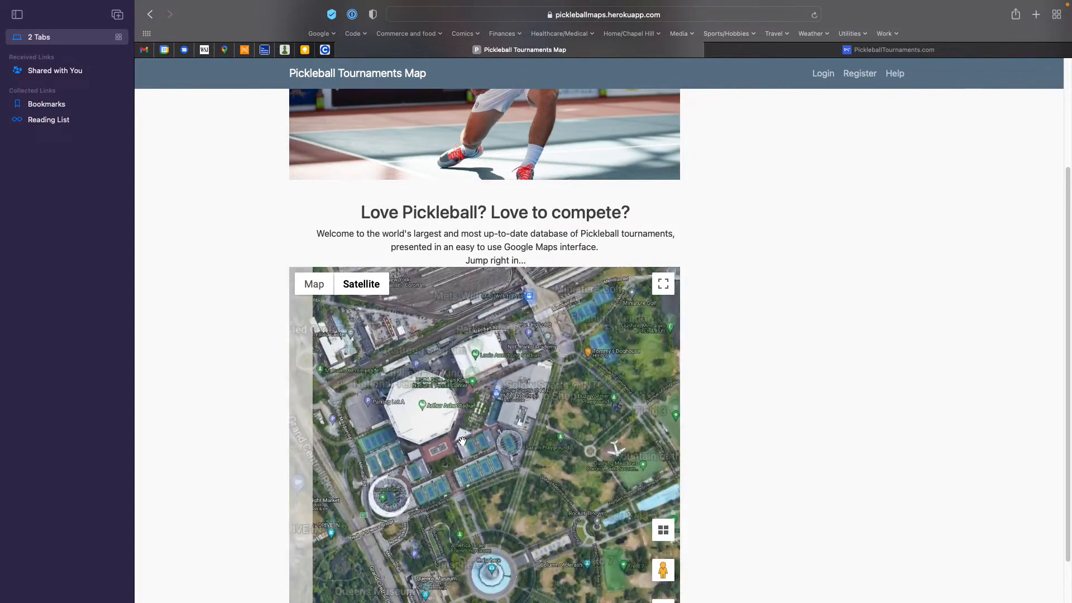
pyautogui.click(313, 284)
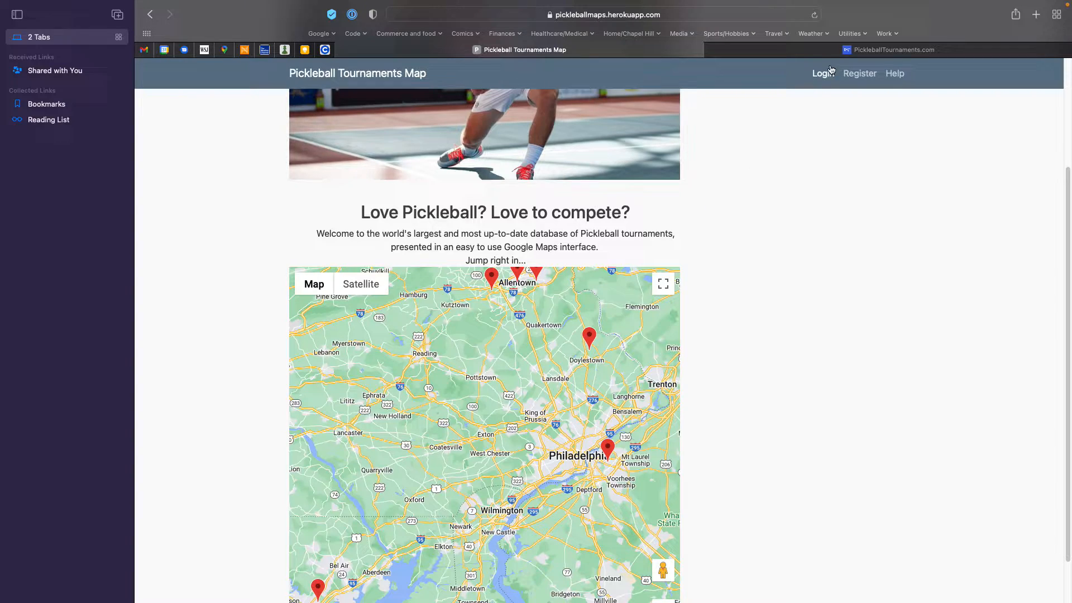
# Log in with the saved autofill account credentials.
pyautogui.click(820, 73)
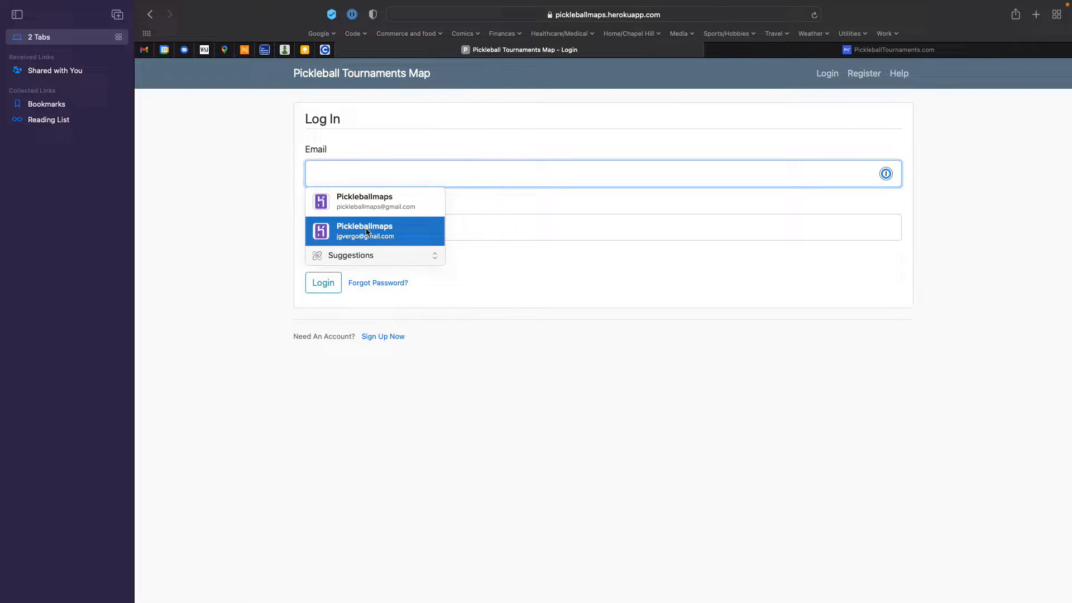
pyautogui.click(375, 231)
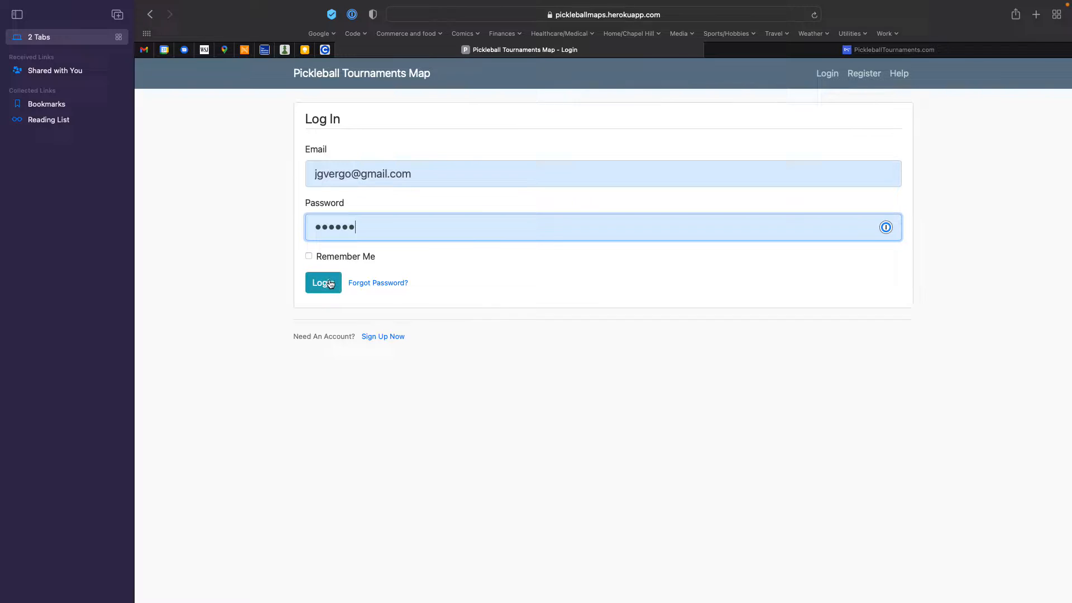
pyautogui.click(323, 283)
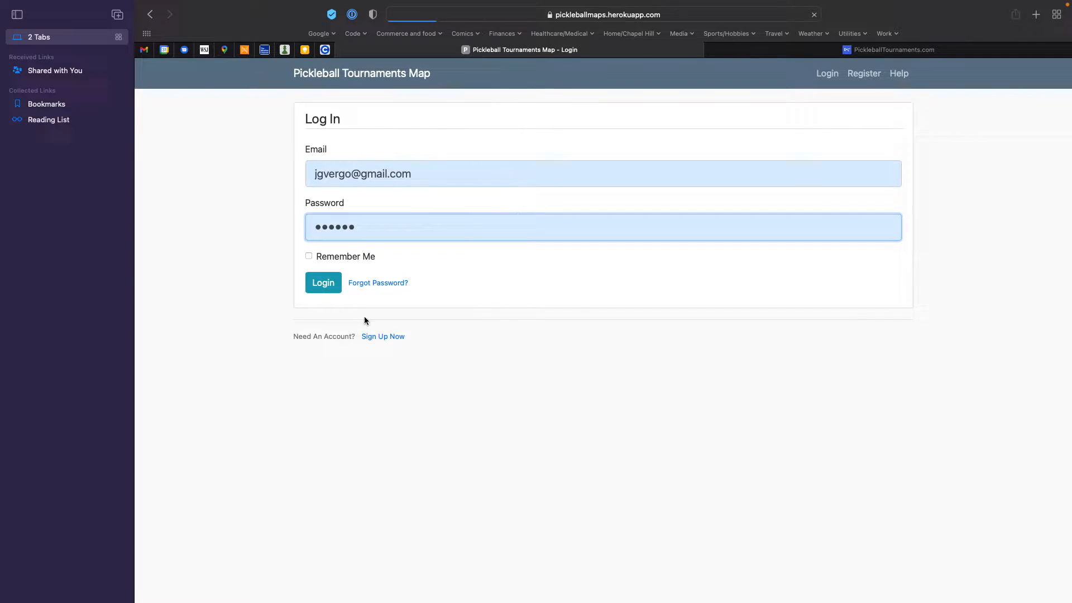
pyautogui.click(323, 283)
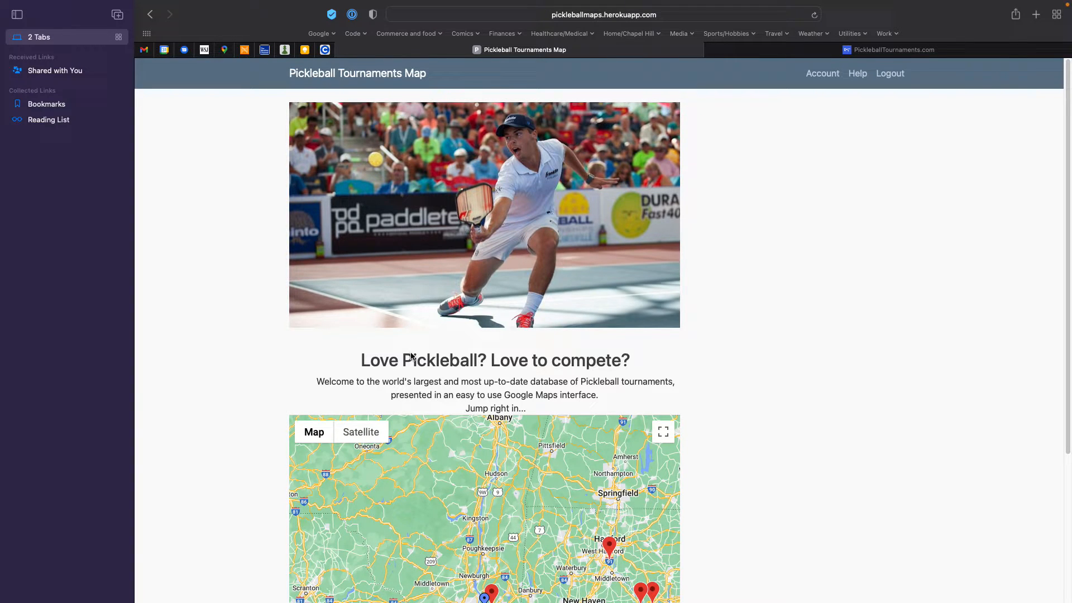
pyautogui.moveTo(718, 429)
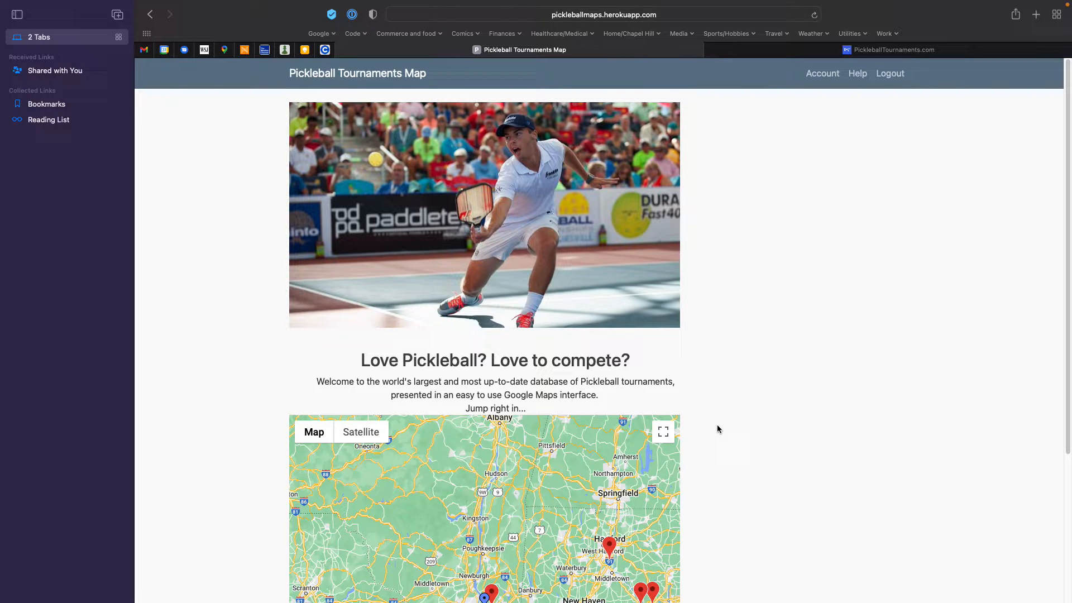
# Scroll to the map and shift it over Connecticut and Long Island Sound.
pyautogui.scroll(-3)
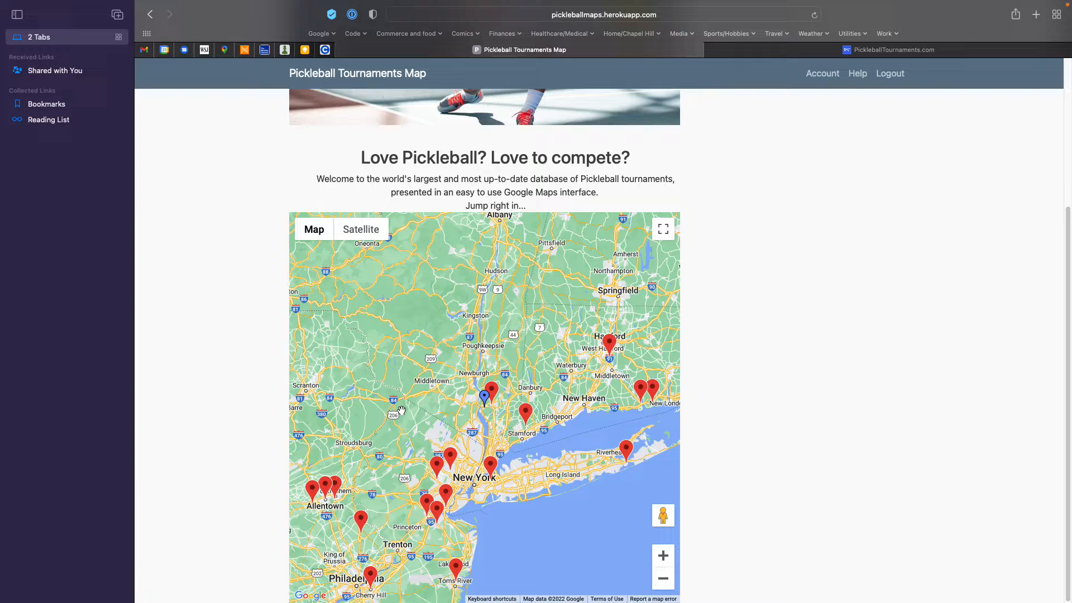
pyautogui.moveTo(464, 454)
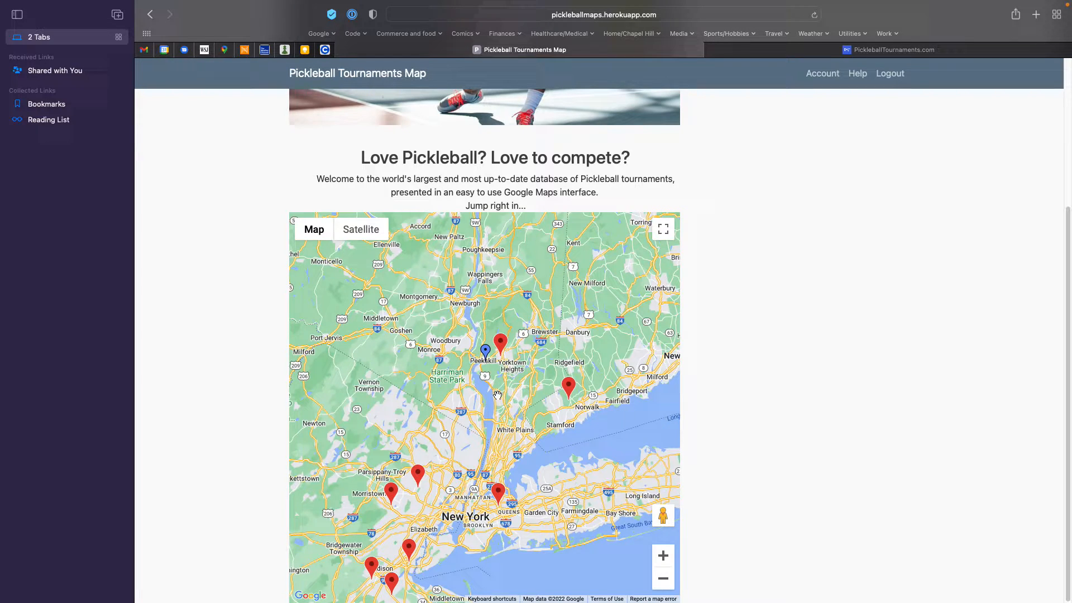
pyautogui.moveTo(500, 395); pyautogui.dragTo(574, 381)
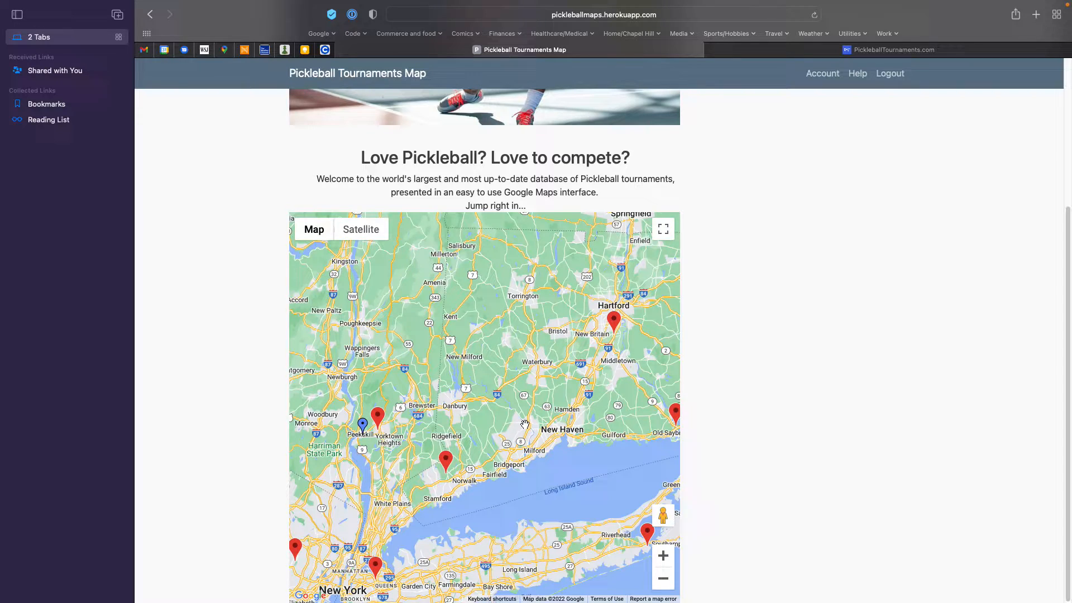
pyautogui.moveTo(469, 381)
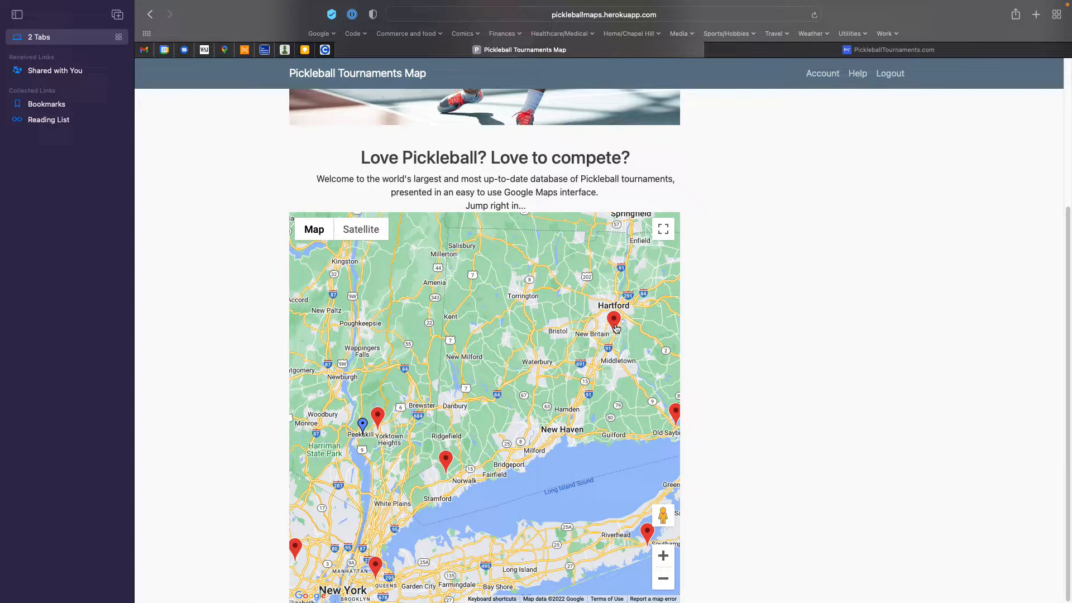
# Open the Hartford pin card listing Nutmeg State Games and Connecticut Masters Games.
pyautogui.click(613, 319)
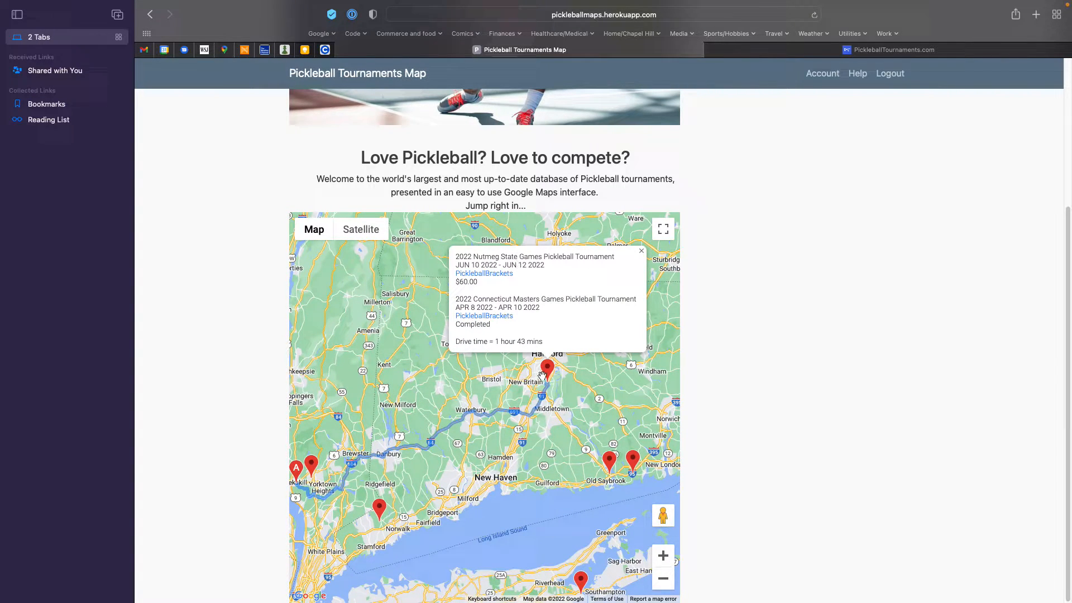
pyautogui.moveTo(463, 381)
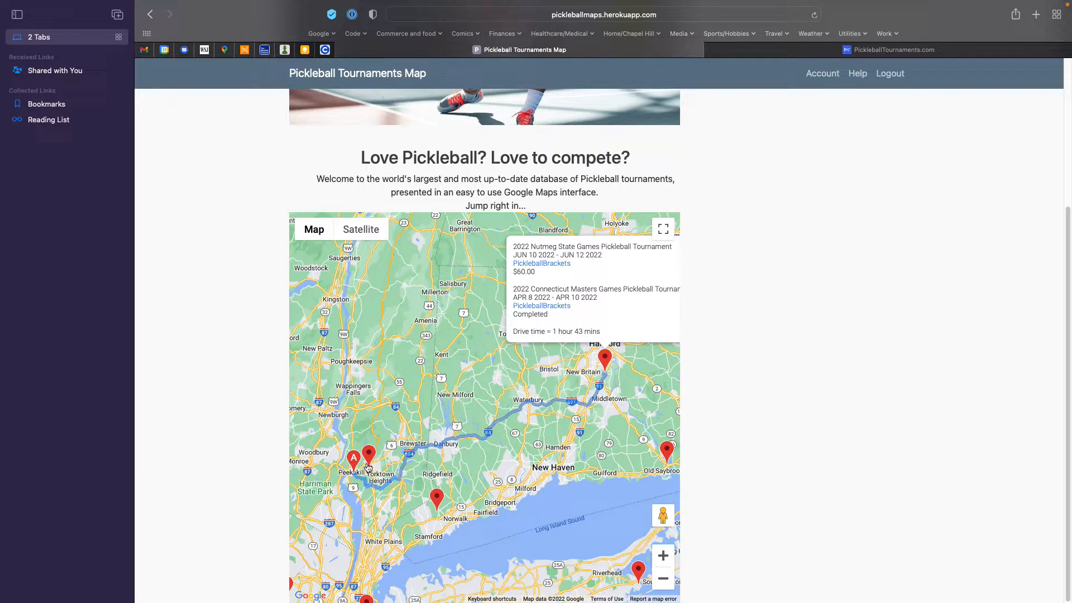
pyautogui.moveTo(610, 381)
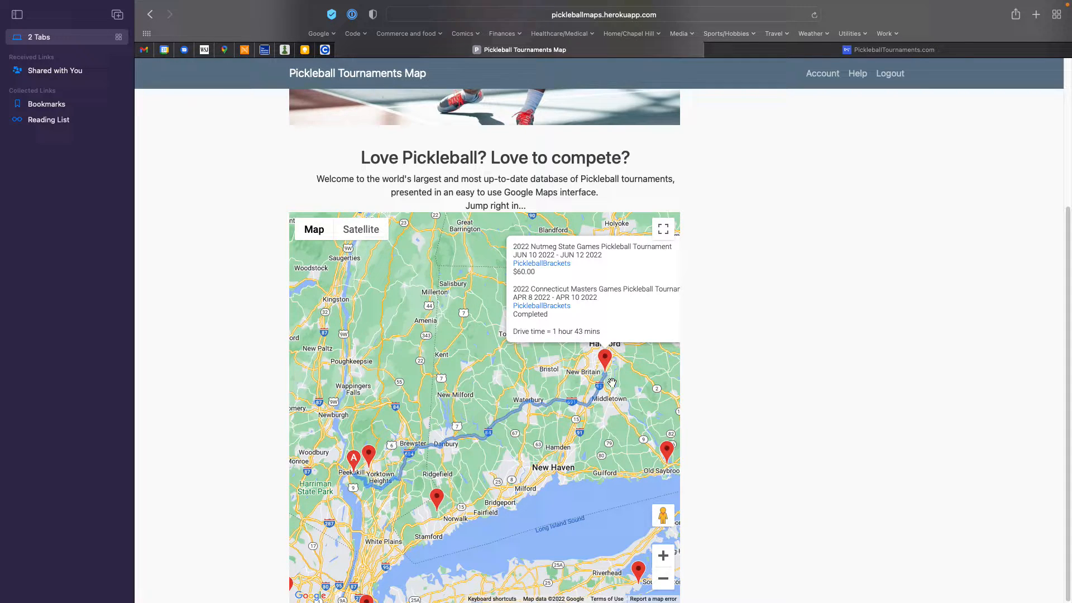
pyautogui.moveTo(523, 332)
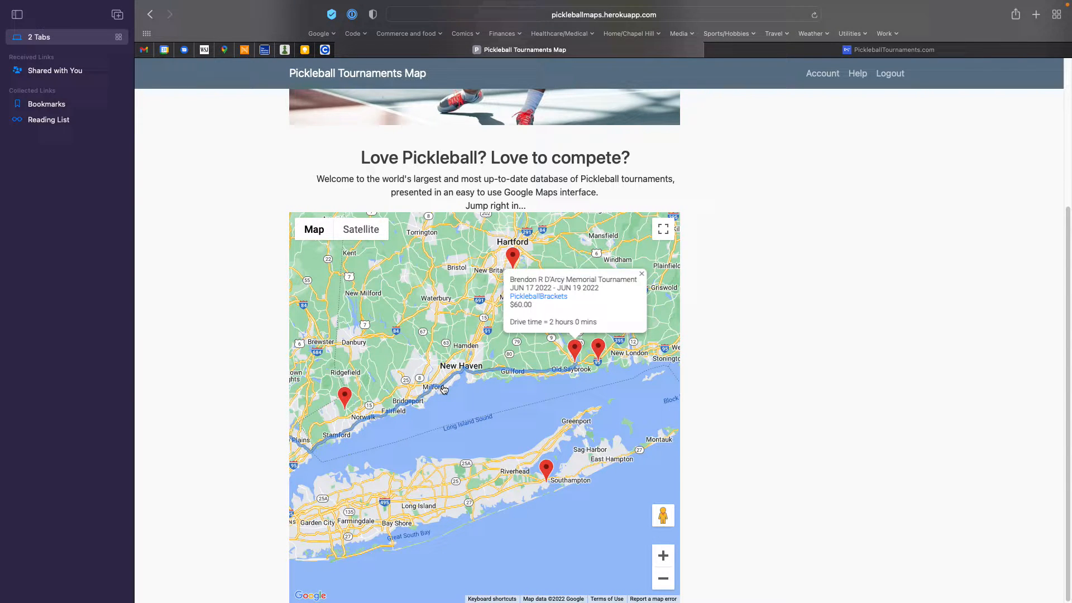
pyautogui.moveTo(470, 372)
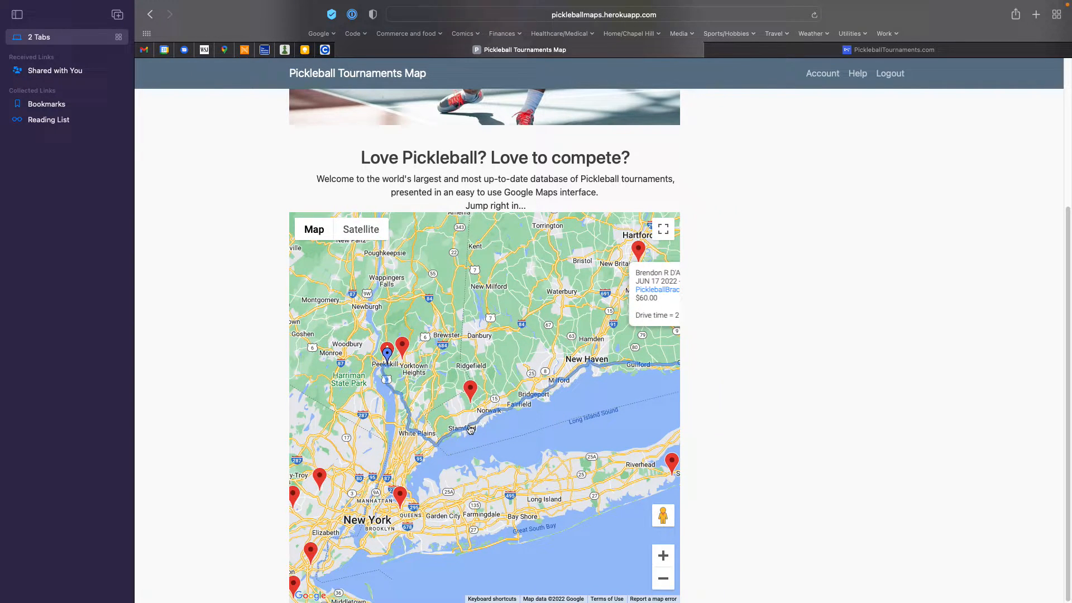
pyautogui.moveTo(399, 453)
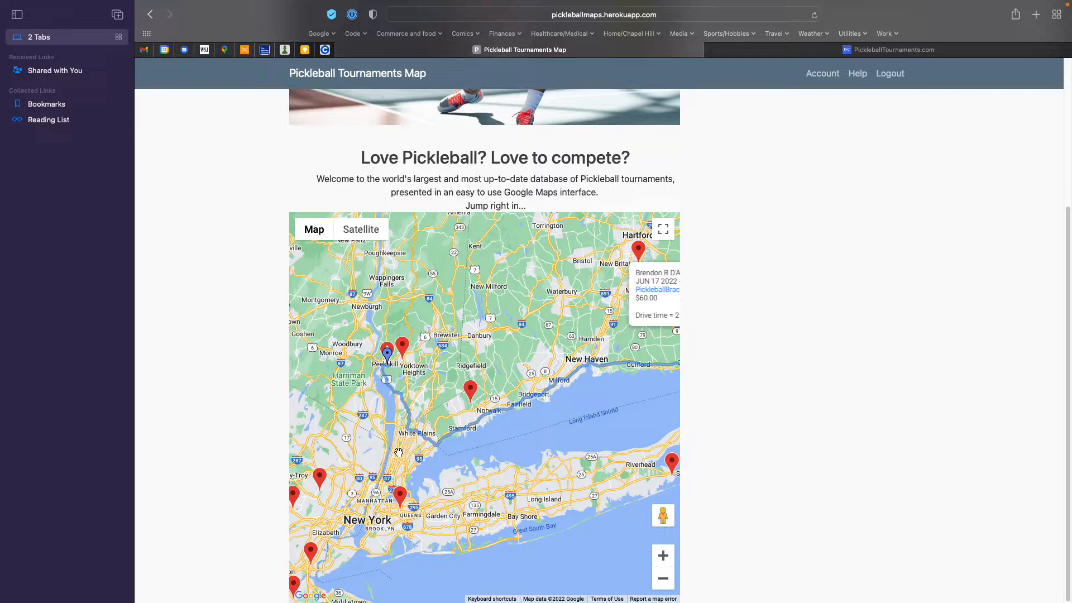
pyautogui.moveTo(400, 451)
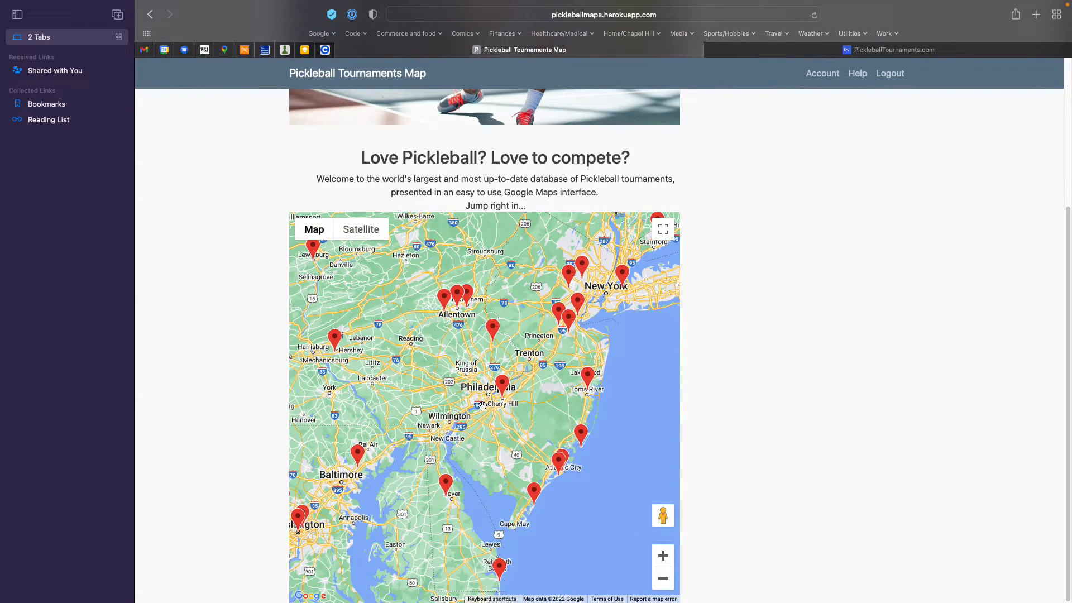
pyautogui.moveTo(398, 506)
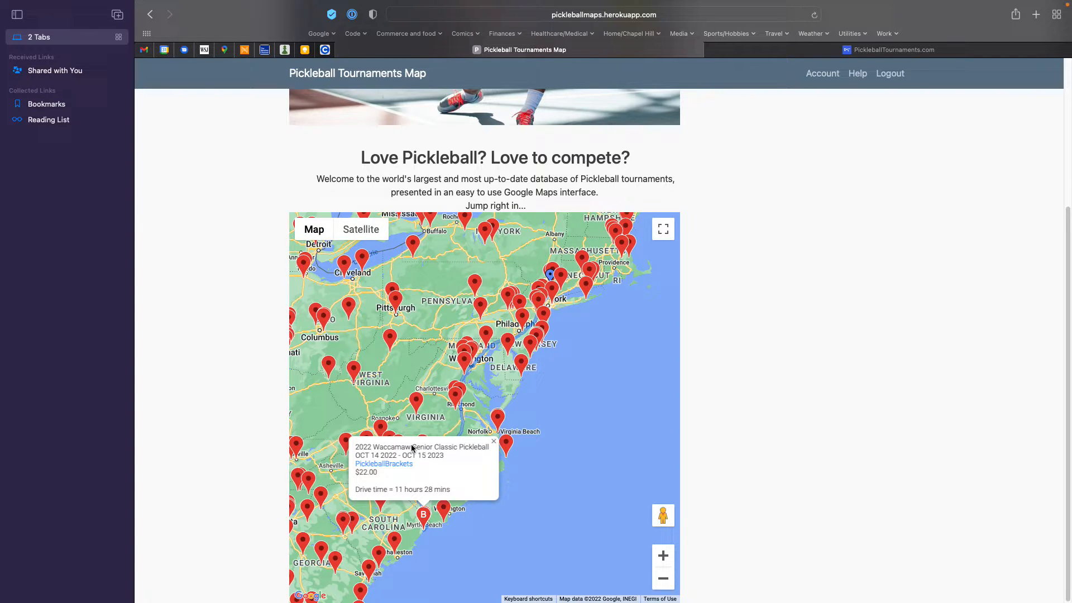
# Close the Waccamaw tournament popup and pan back to the Long Island pins.
pyautogui.click(493, 441)
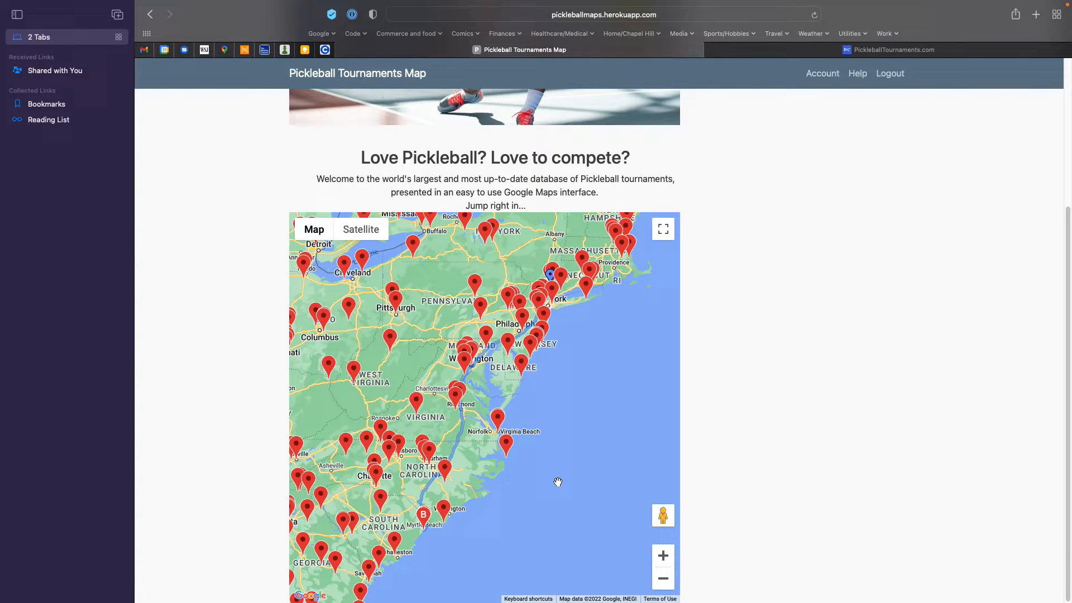
pyautogui.moveTo(531, 474)
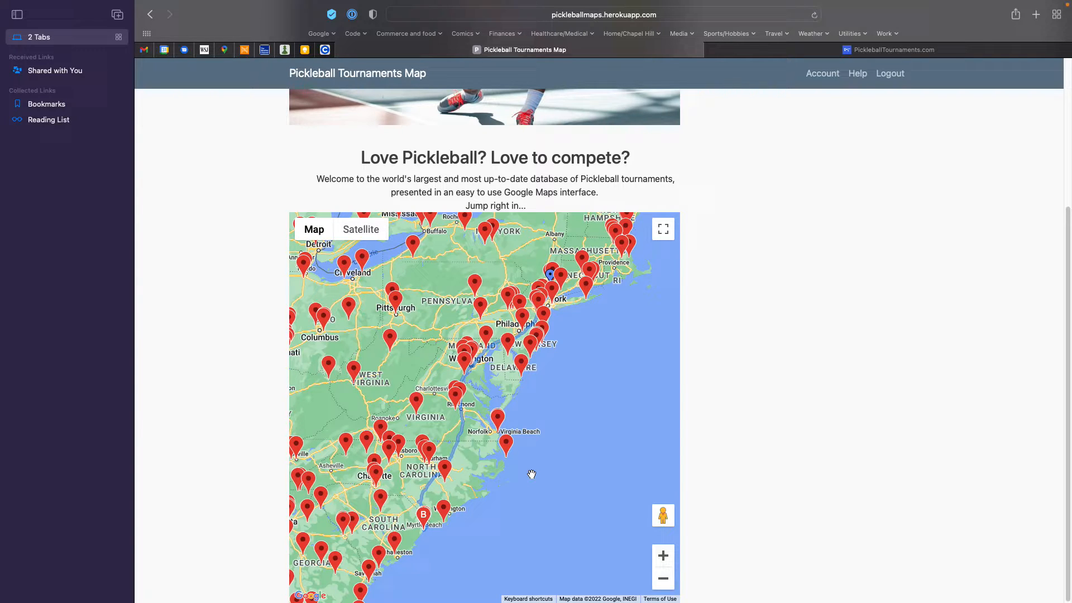
pyautogui.moveTo(531, 475); pyautogui.dragTo(469, 518)
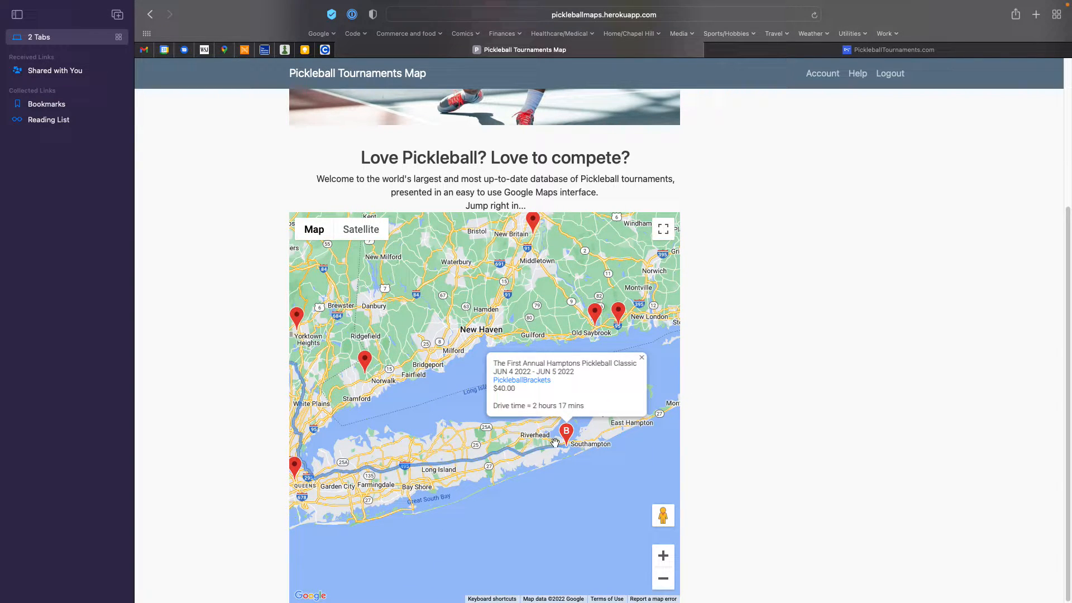
pyautogui.moveTo(509, 365)
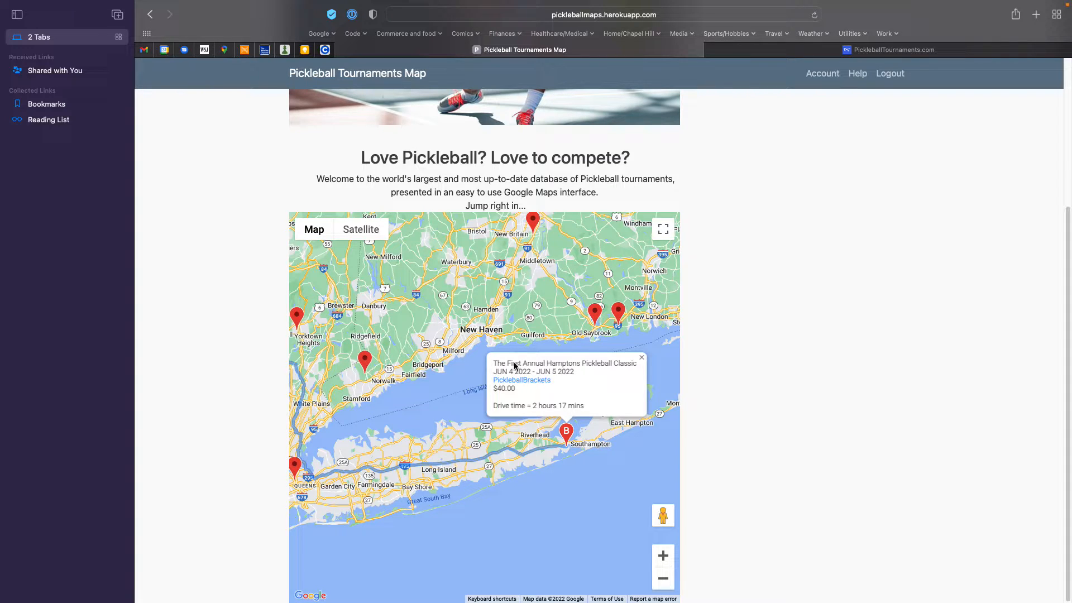
# Select the name 'The First Annual Hamptons Pickleball Classic' on its map card.
pyautogui.doubleClick(554, 363)
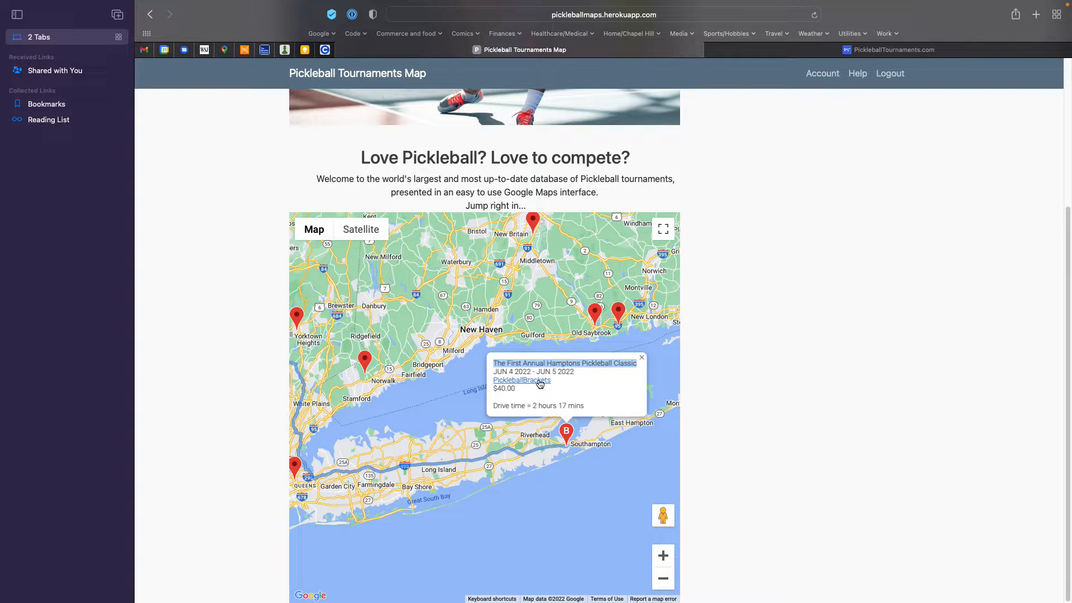
pyautogui.moveTo(511, 388)
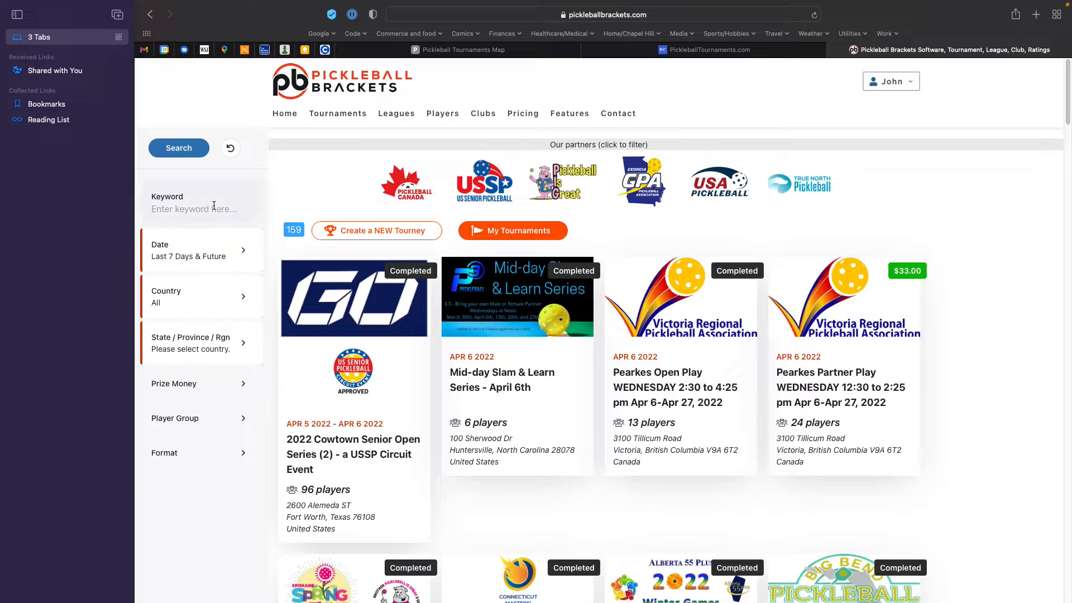
# Search Pickleball Brackets by keyword 'The First Annual Hamptons Pickleball Classic'.
pyautogui.click(198, 208)
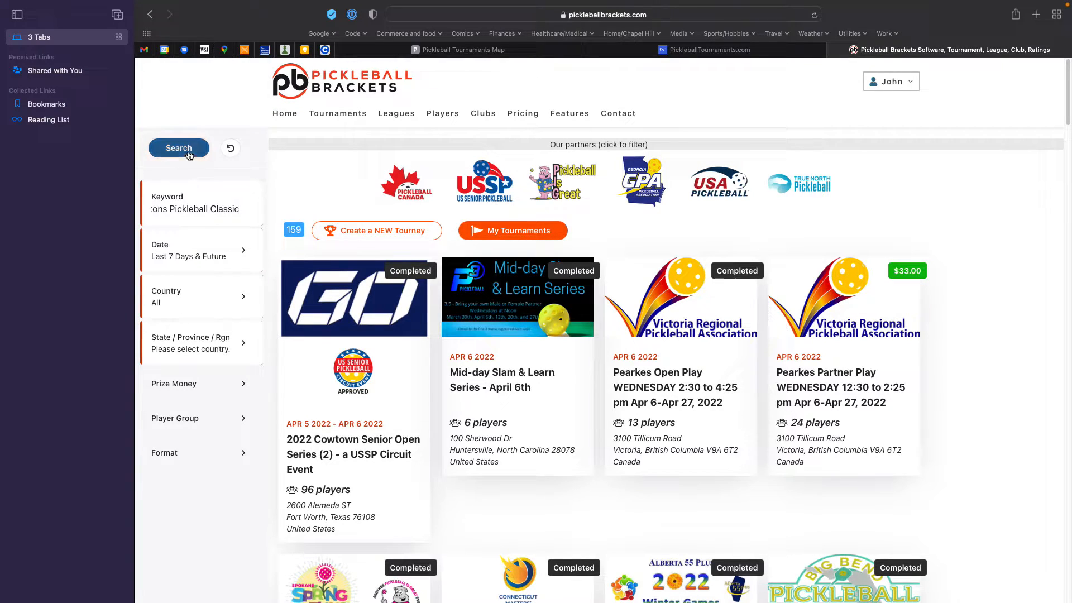
pyautogui.click(179, 147)
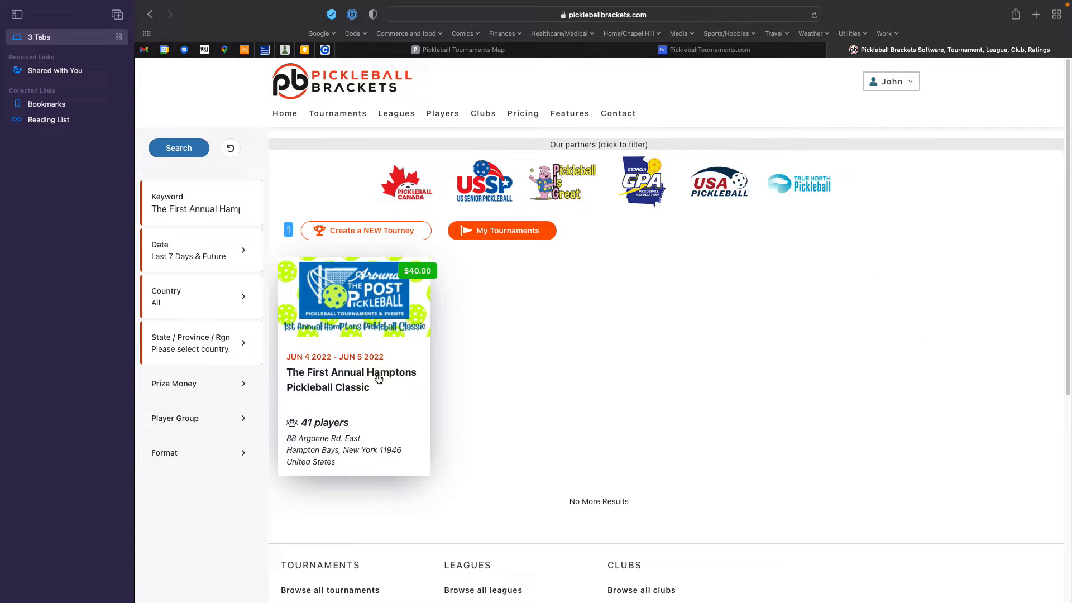
pyautogui.moveTo(478, 376)
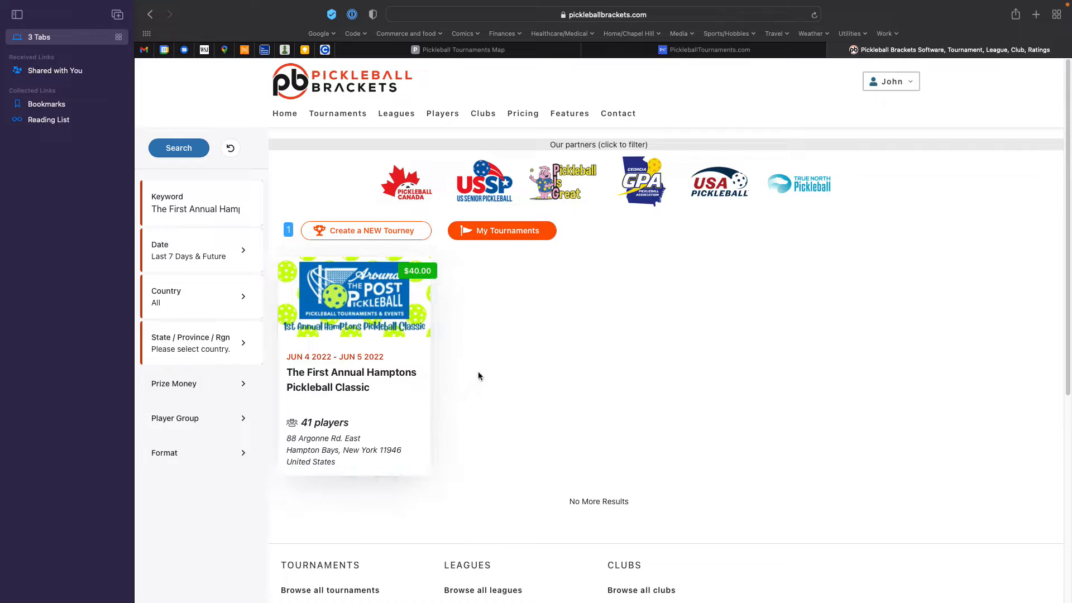
pyautogui.moveTo(359, 355)
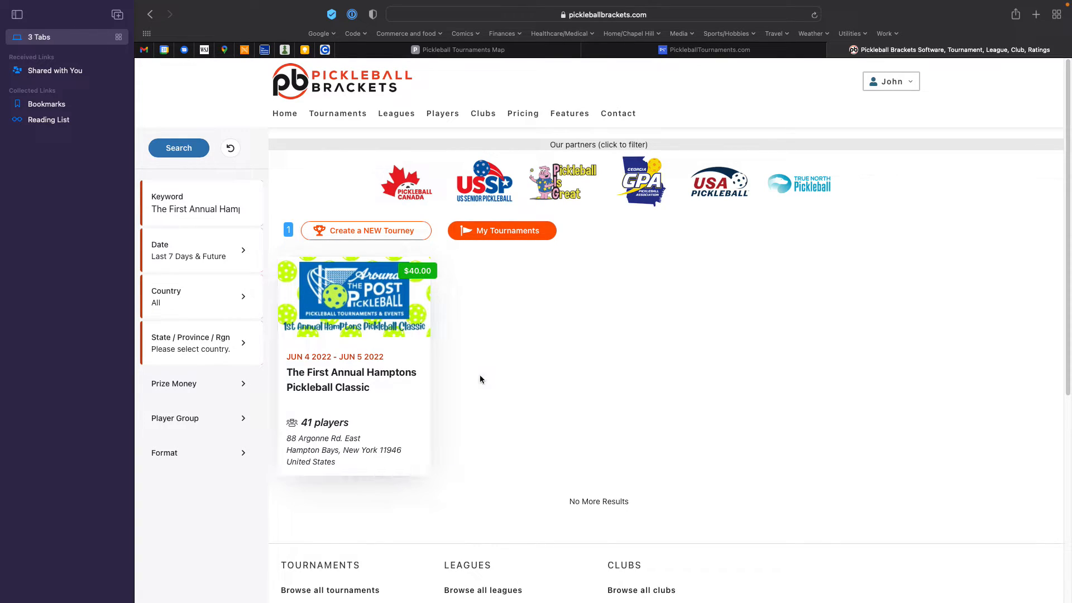
pyautogui.moveTo(392, 374)
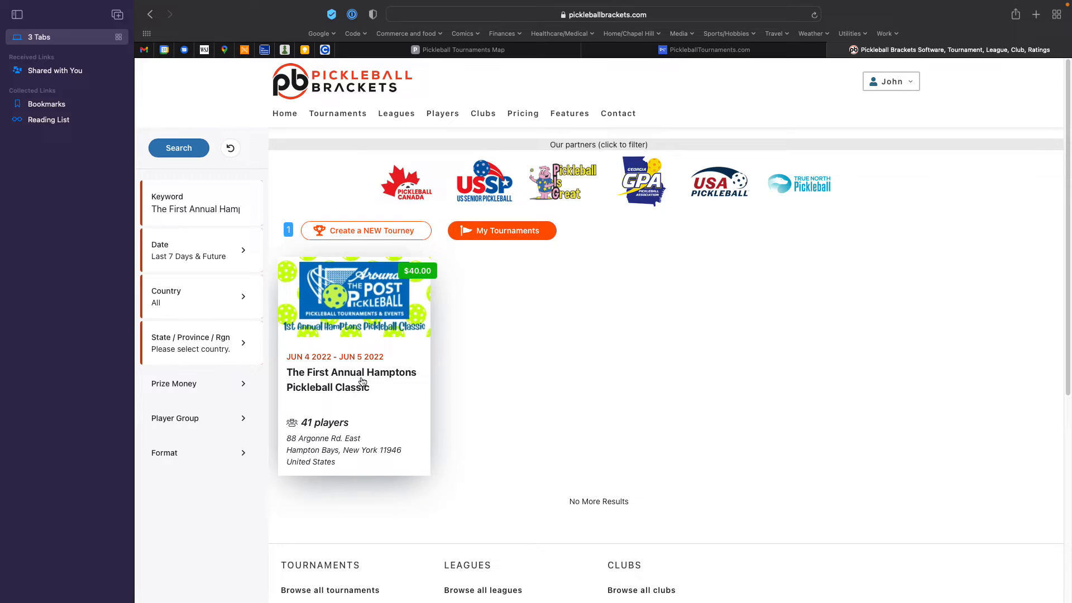
pyautogui.moveTo(458, 363)
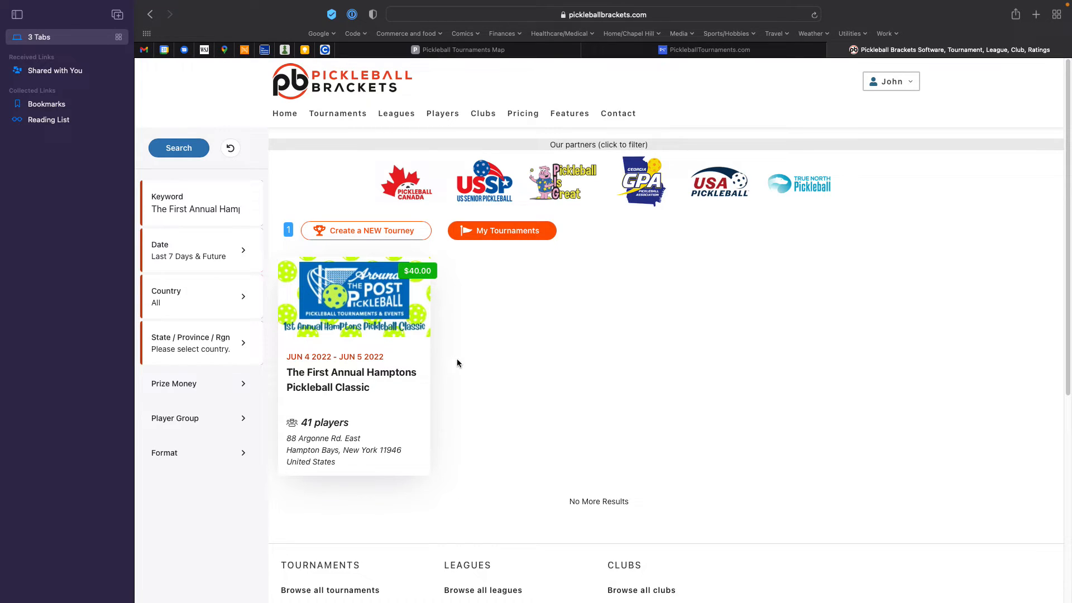
pyautogui.moveTo(535, 351)
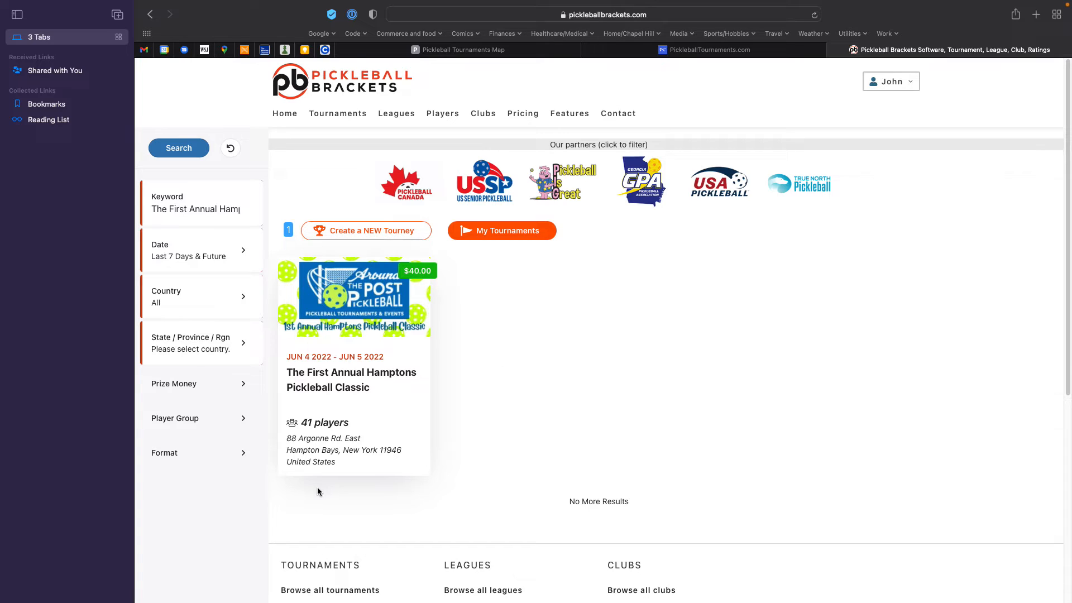
pyautogui.moveTo(554, 334)
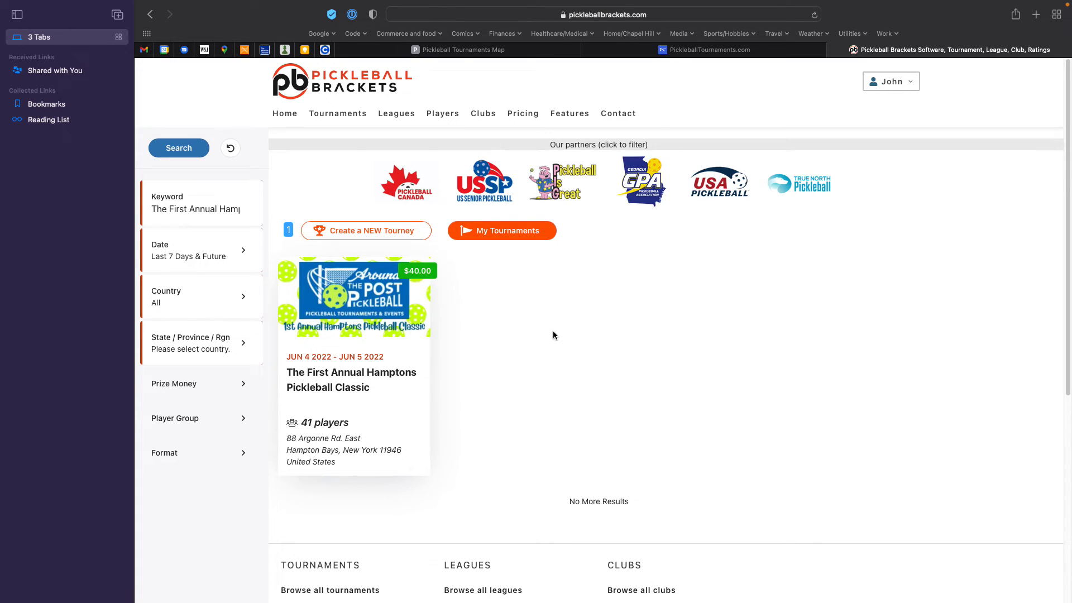
pyautogui.moveTo(547, 336)
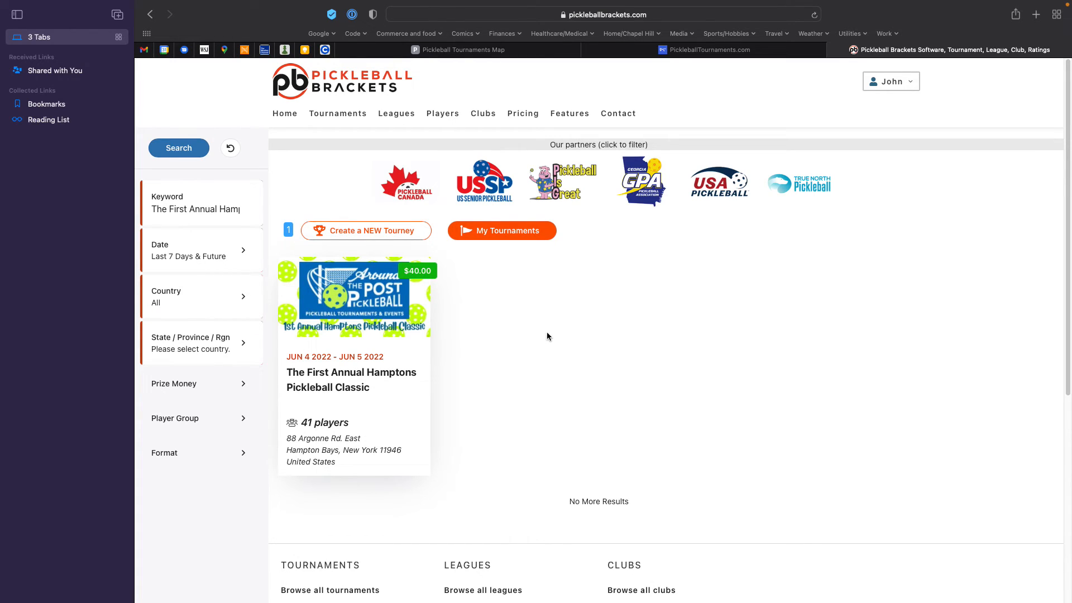